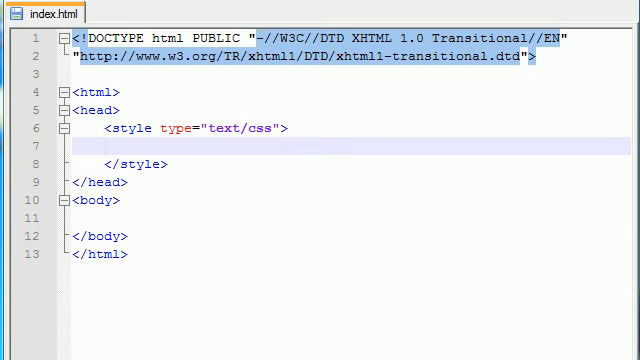
pyautogui.moveTo(428, 216)
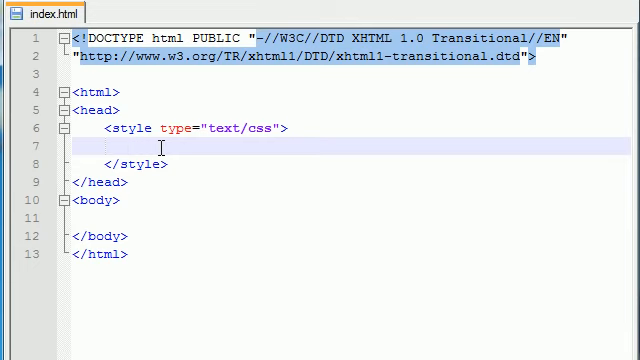
# Step: Fill the body with 'this is normal text', an h1 'This is header one' and a p 'This is a paragraph'
pyautogui.write('this')
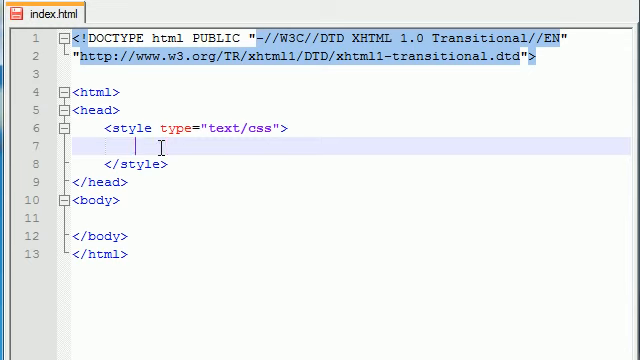
pyautogui.write('this is normal text')
pyautogui.write('<>')
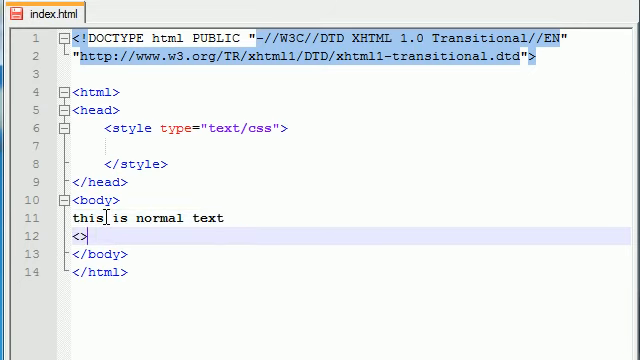
pyautogui.write('h1')
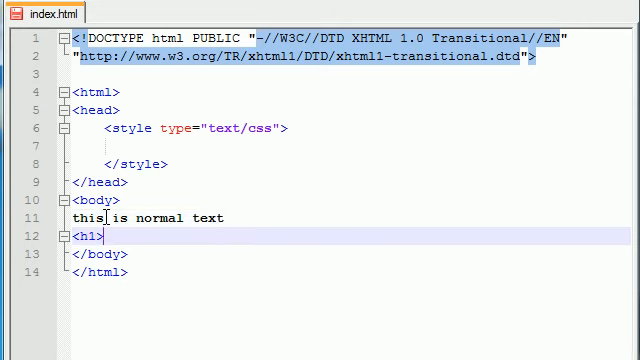
pyautogui.write('>')
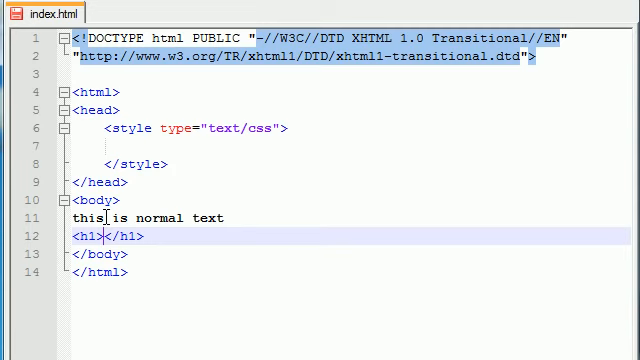
pyautogui.write('This is headr one')
pyautogui.write('<>')
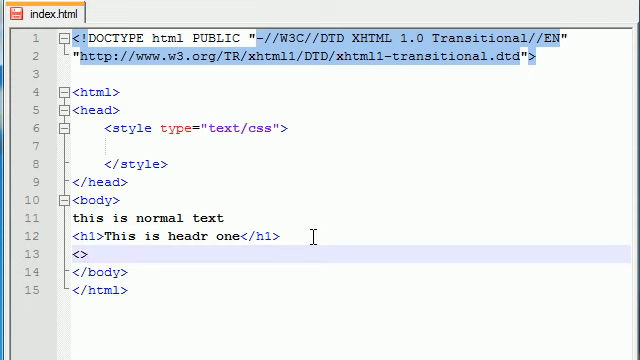
pyautogui.write('p')
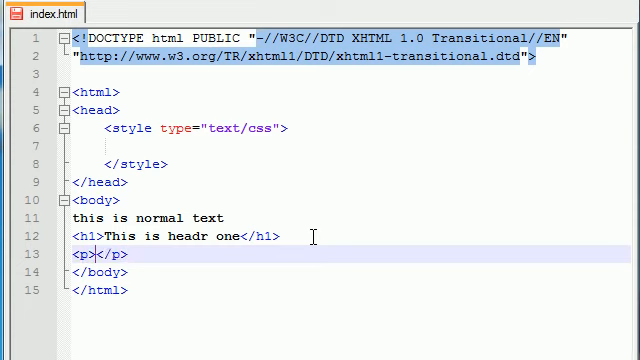
pyautogui.write('This is a paraghrgp')
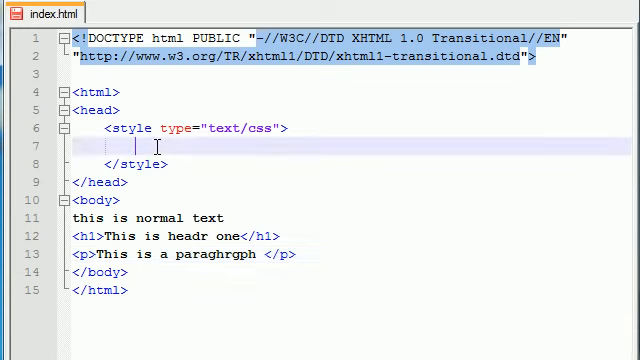
# Step: Write an empty 'h1 {}' rule and a p rule with placeholder gibberish inside its braces
pyautogui.write('h1')
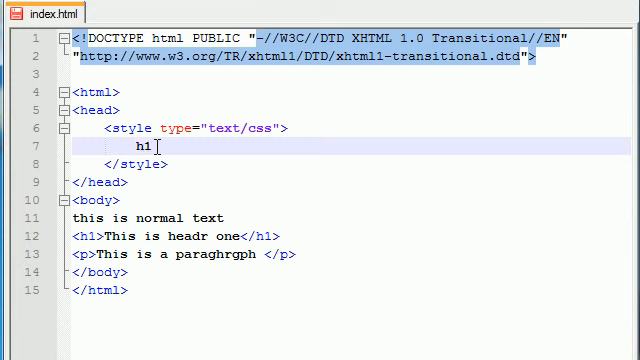
pyautogui.write('{}')
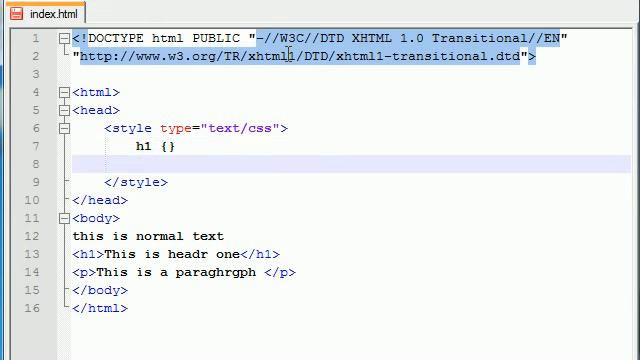
pyautogui.write('p {fn')
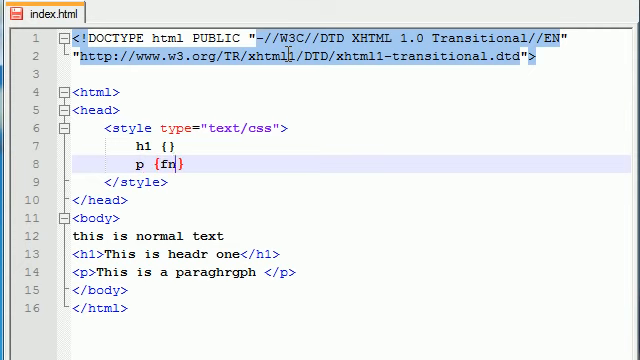
pyautogui.write('dasfnasfafasf')
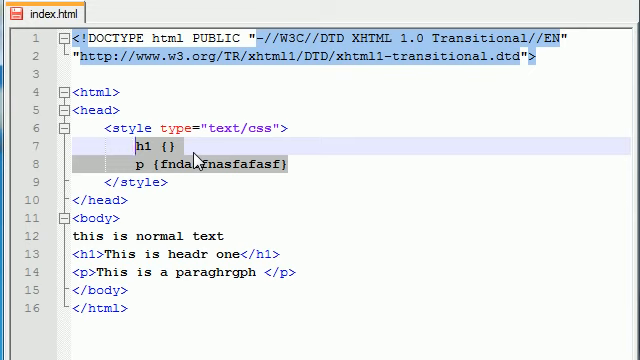
# Step: Delete both rules and write one grouped rule 'h1, p {color: red;}'
pyautogui.press('Delete')
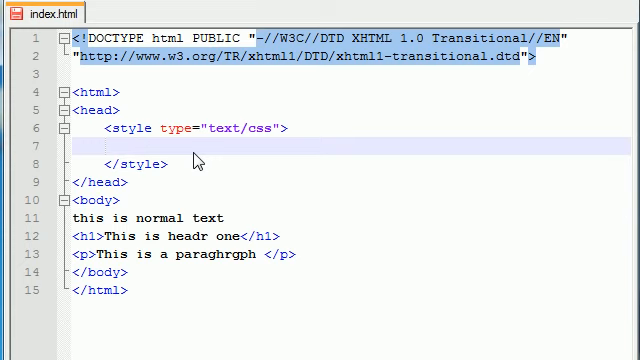
pyautogui.write('h1')
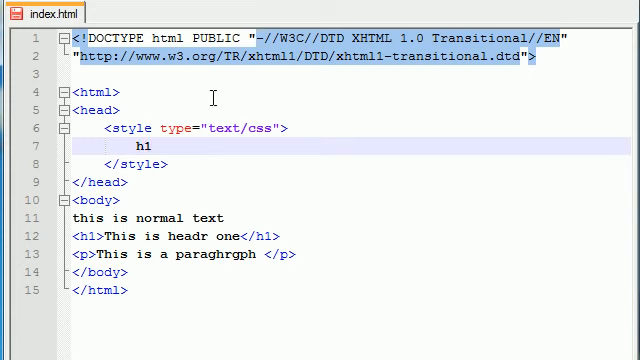
pyautogui.write(',')
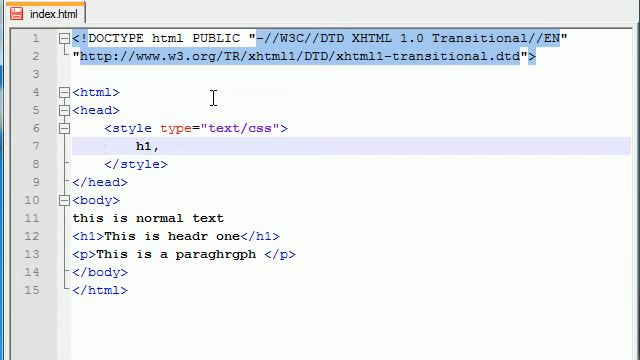
pyautogui.write('p')
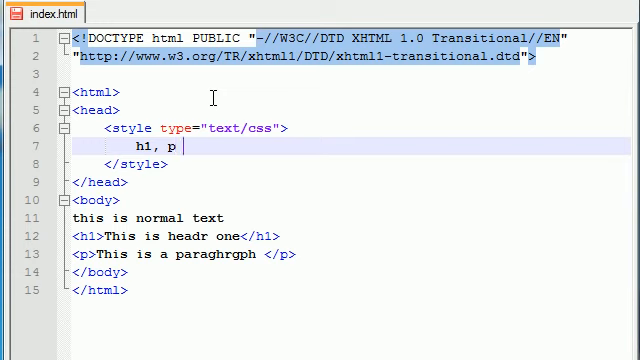
pyautogui.write('{}')
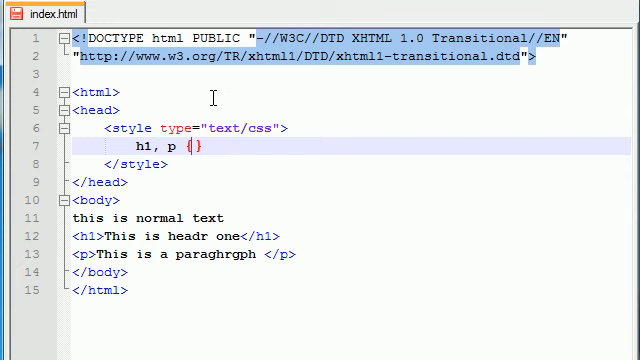
pyautogui.write('color')
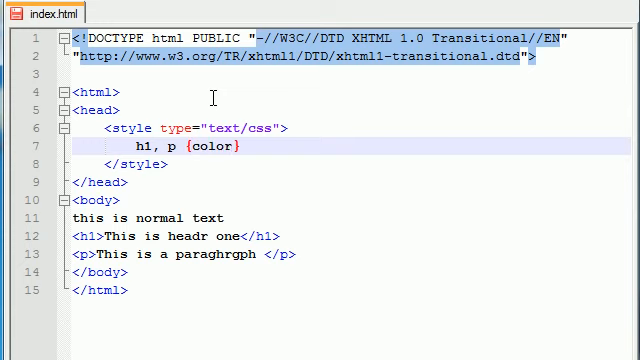
pyautogui.write(':')
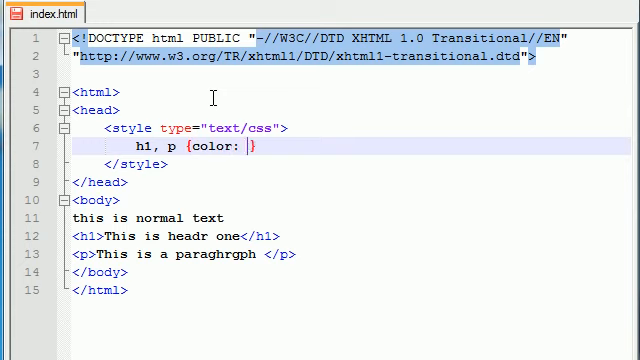
pyautogui.write('red;')
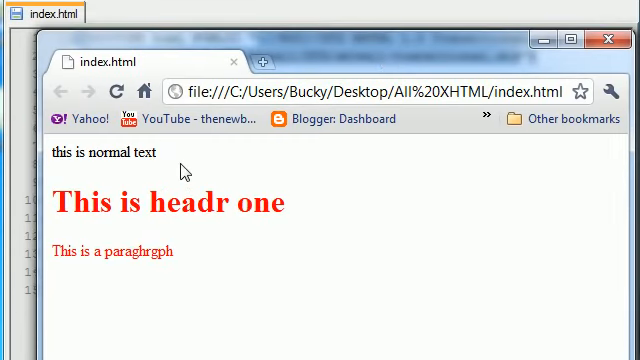
pyautogui.moveTo(272, 216)
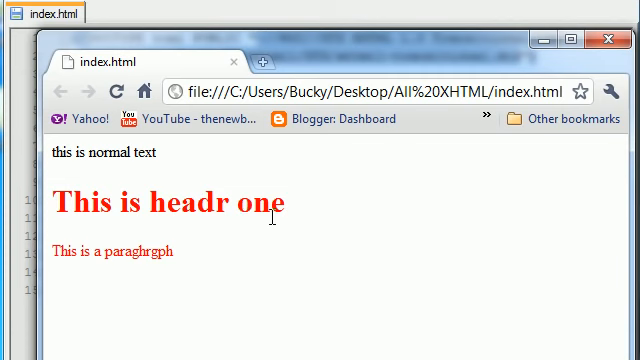
pyautogui.moveTo(204, 264)
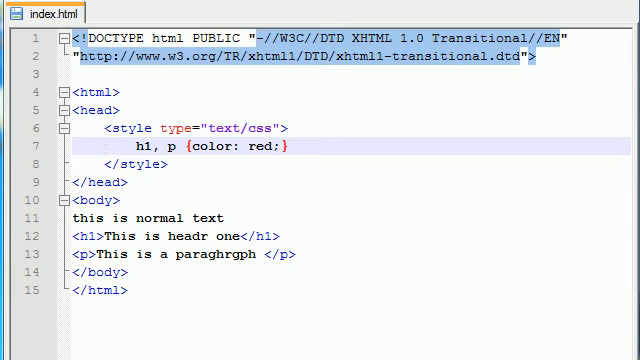
pyautogui.moveTo(296, 180)
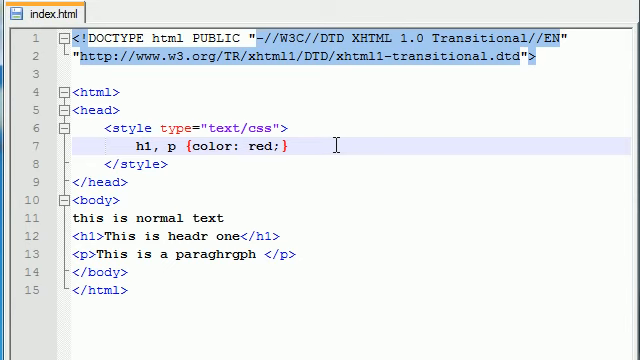
pyautogui.moveTo(336, 252)
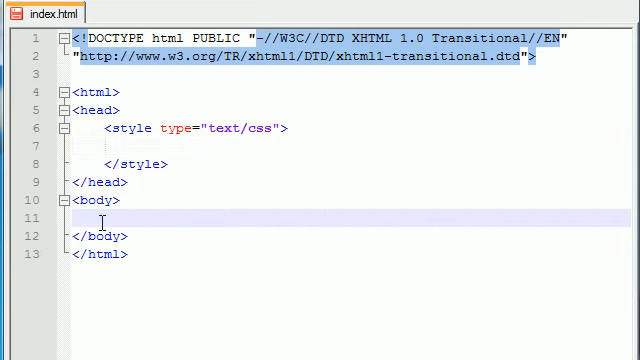
# Step: Leave an empty <p> tag in the cleared body
pyautogui.write('<p></p>')
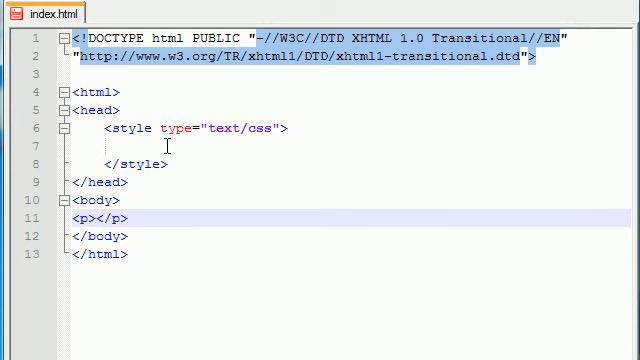
# Step: Write 'this is my first para and i love carrots and apple pie' inside the paragraph
pyautogui.write('this is my first para and i love ca')
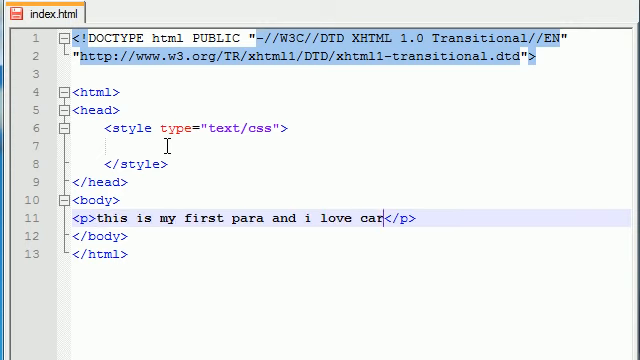
pyautogui.write('rots and apple pie')
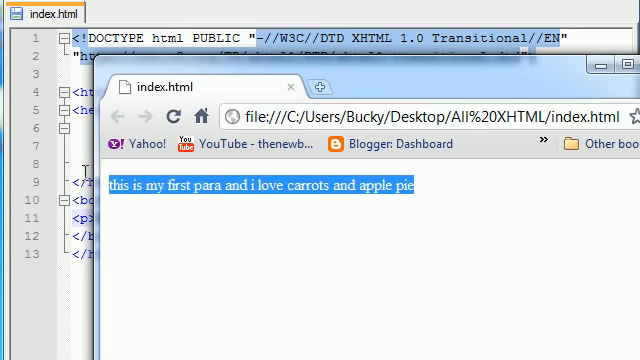
# Step: Clear the text selection on the refreshed Chrome page showing the plain paragraph
pyautogui.click(424, 188)
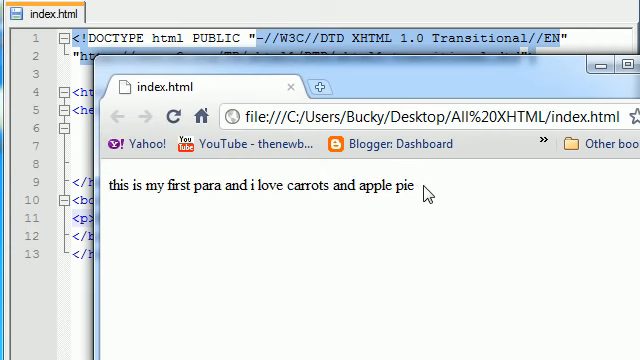
pyautogui.moveTo(408, 88)
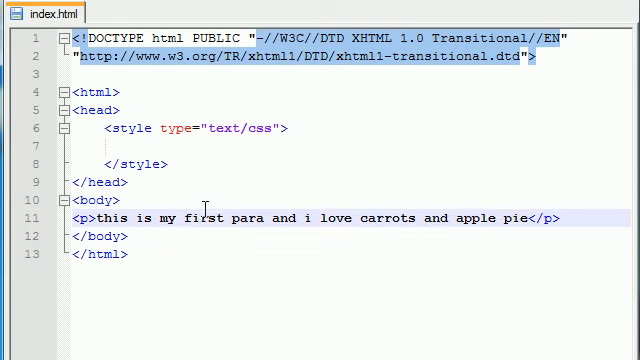
pyautogui.moveTo(326, 172)
pyautogui.write('<>')
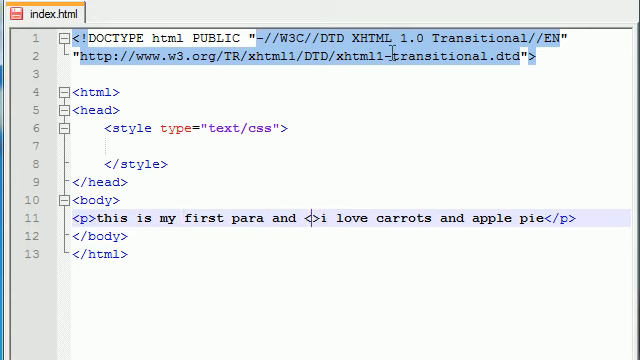
# Step: Surround 'i love carrots' with <span> and </span> inside the paragraph
pyautogui.write('span')
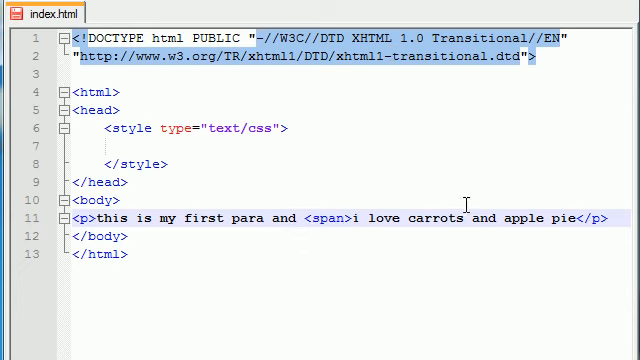
pyautogui.write('<>')
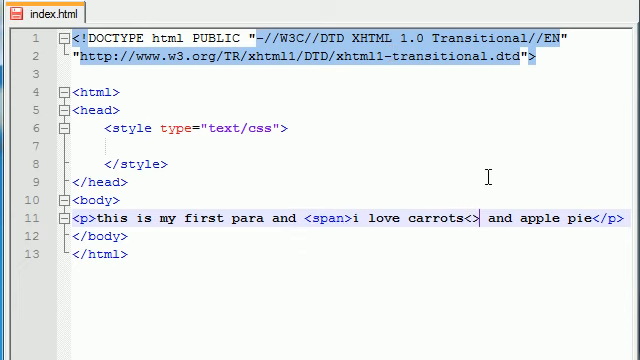
pyautogui.write('</span>')
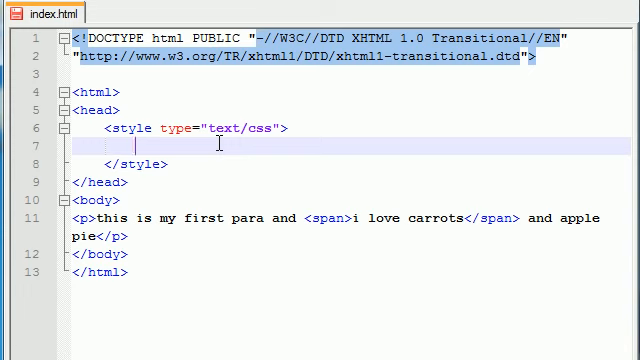
# Step: Write 'span {font-weight:bold; color:green;}' and select the word span in the paragraph's opening tag
pyautogui.write('span')
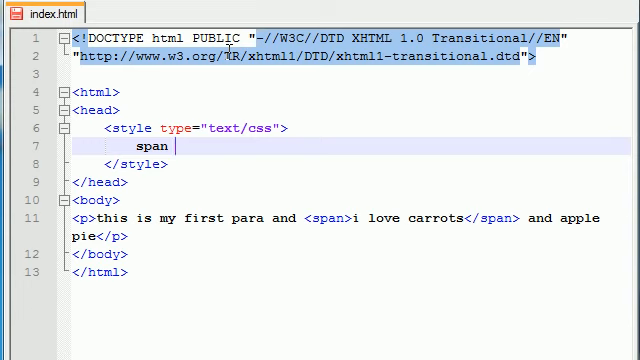
pyautogui.write('{}')
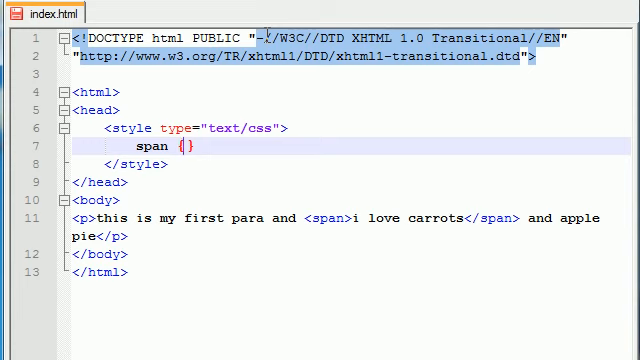
pyautogui.write('font-weight:bold;')
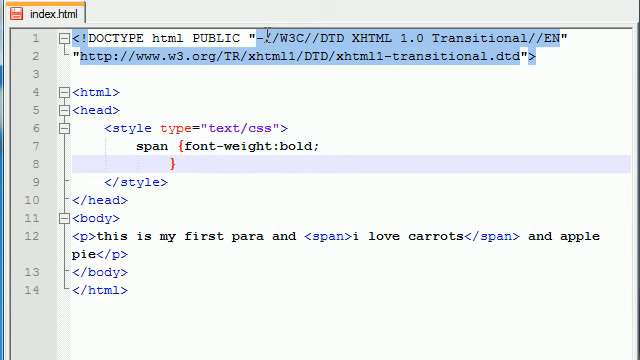
pyautogui.write('color:g')
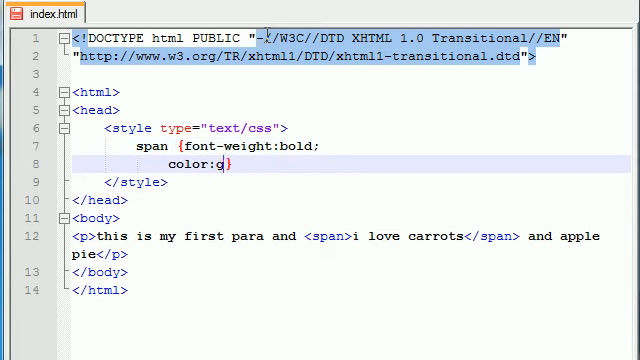
pyautogui.write('reen;')
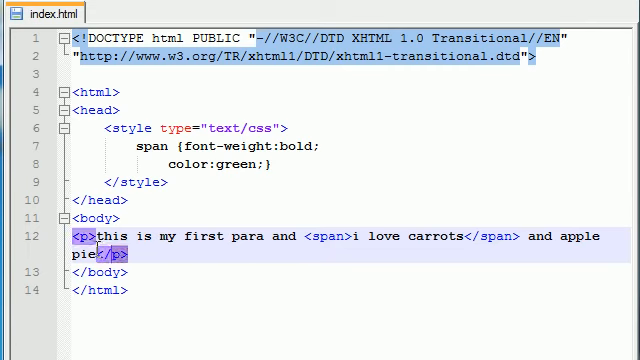
pyautogui.click(300, 242)
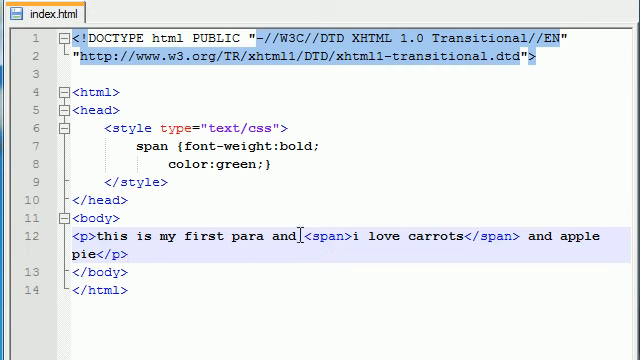
pyautogui.doubleClick(310, 240)
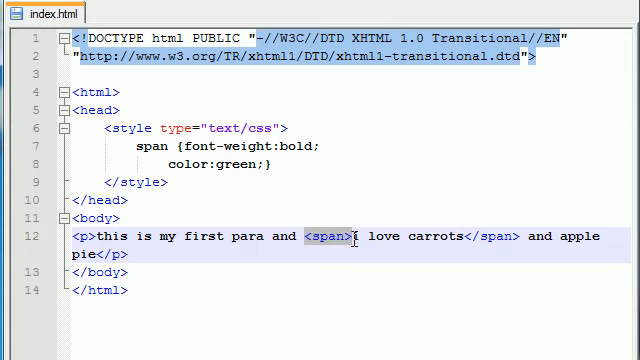